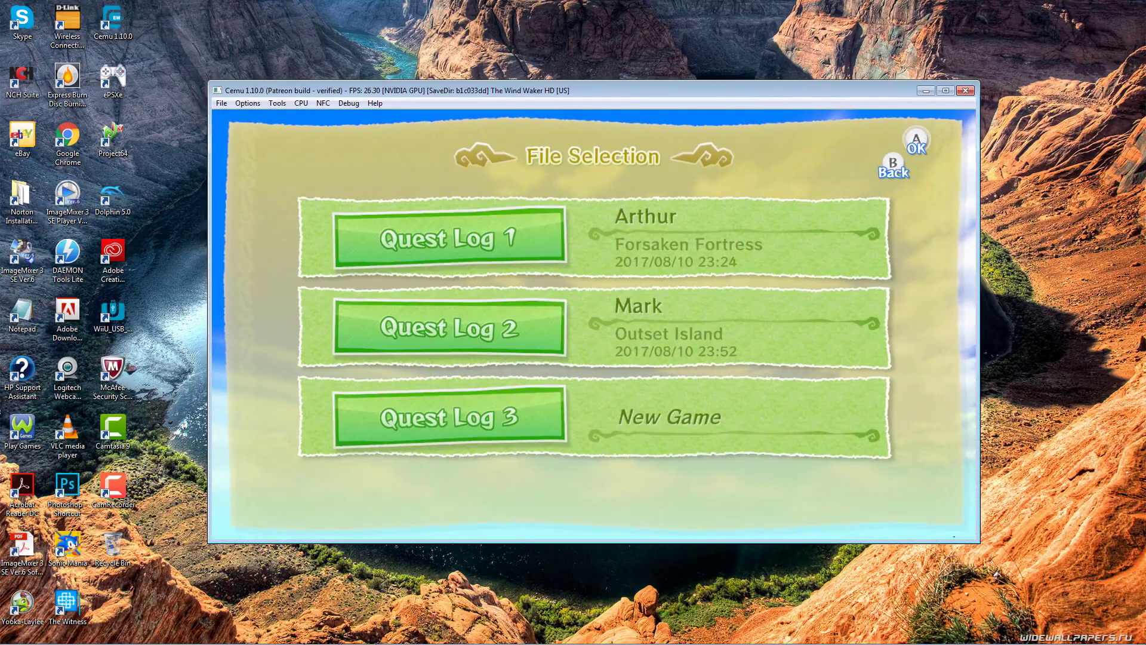
- Select Quest Log 1, Arthur's Forsaken Fortress save, to show its start options
left_click(449, 236)
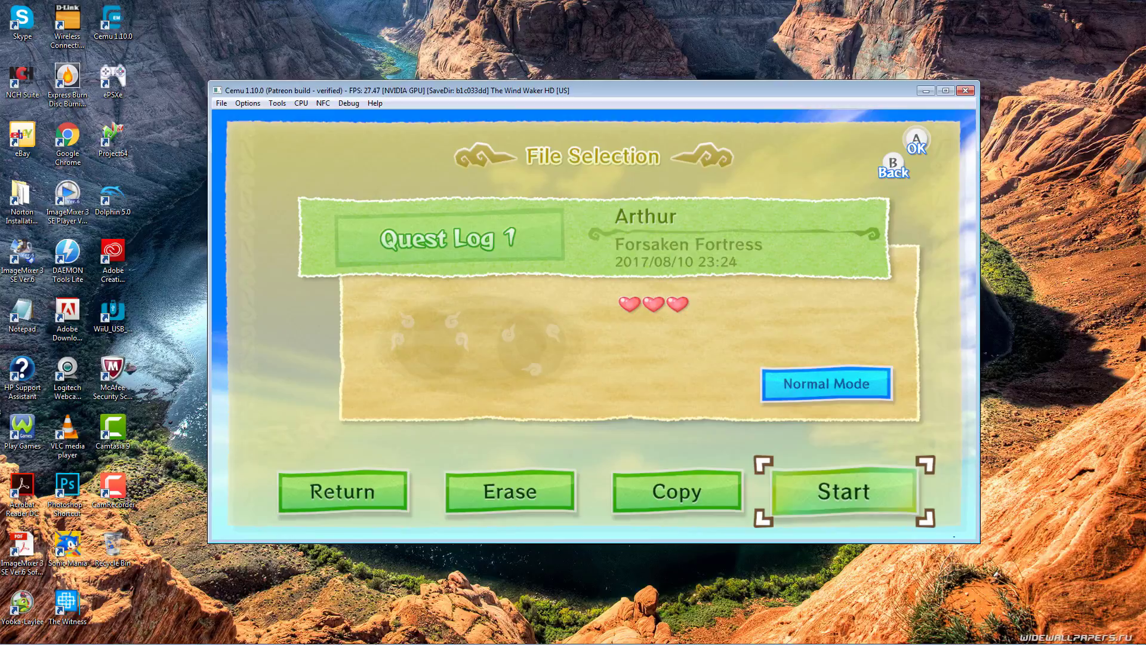